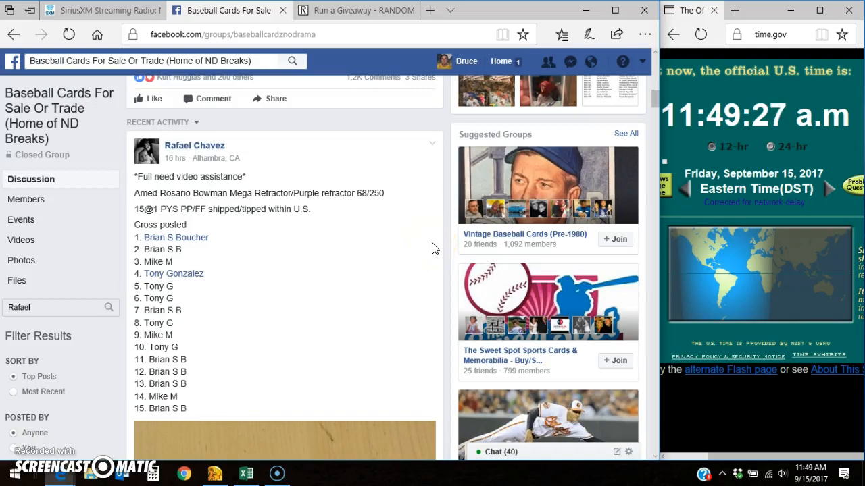
{"action": "mouse_move", "coordinate": [292, 147]}
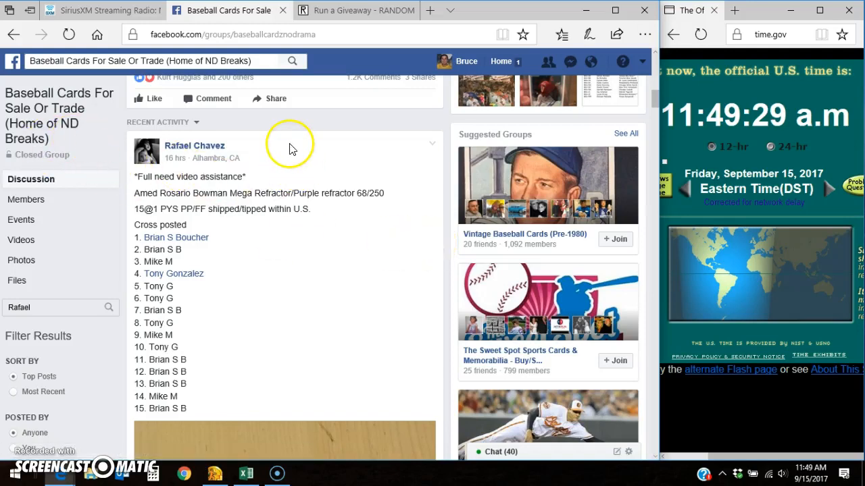
{"action": "mouse_move", "coordinate": [269, 300]}
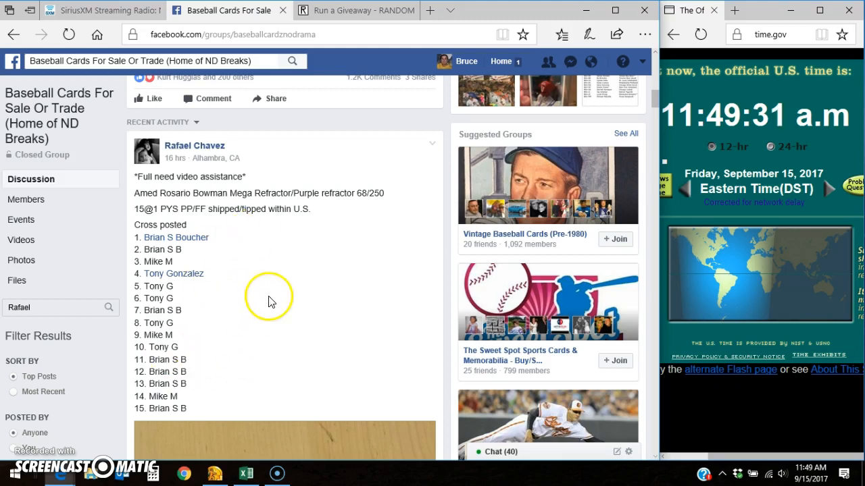
Scroll the giveaway post and expand all comments down to the latest LIVE comment.
{"action": "scroll", "scroll_direction": "down", "scroll_amount": 3}
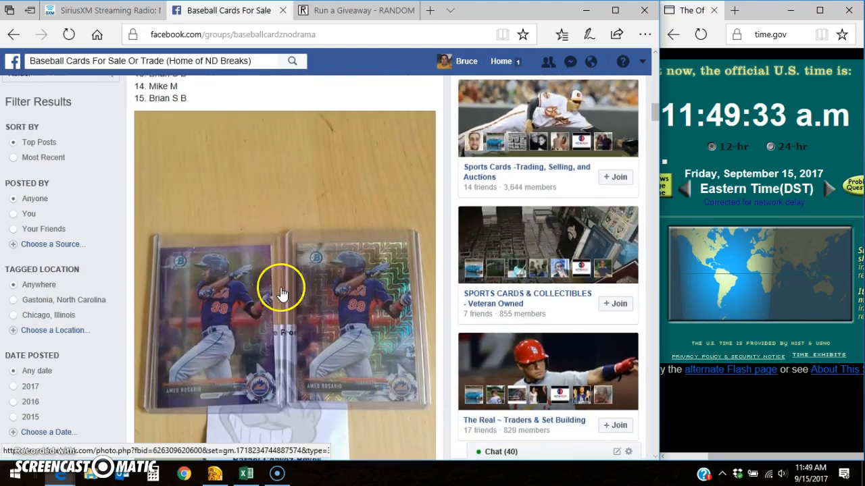
{"action": "scroll", "scroll_direction": "down", "scroll_amount": 3}
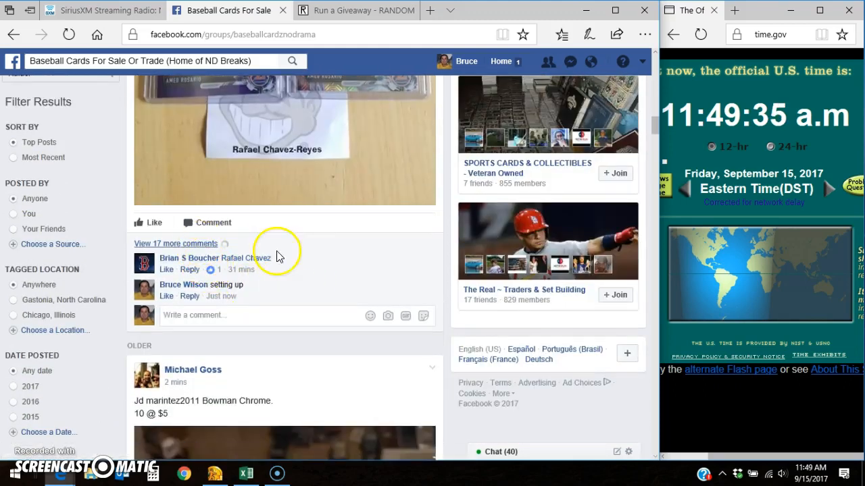
{"action": "mouse_move", "coordinate": [327, 256]}
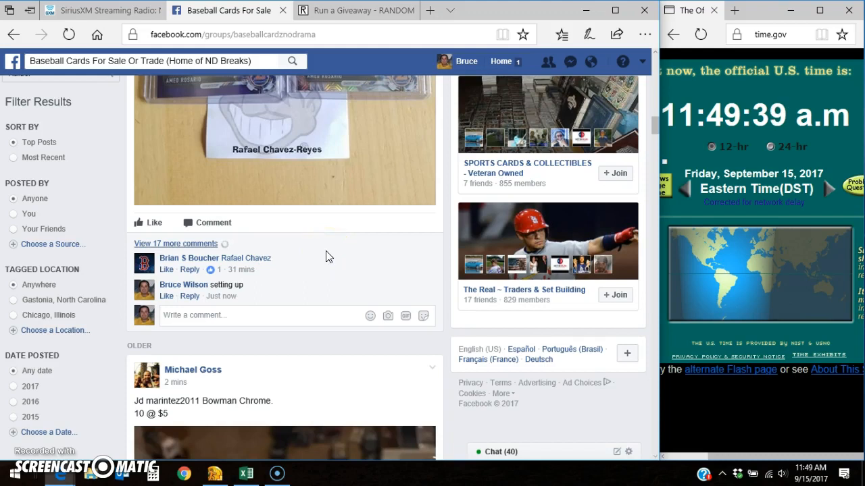
{"action": "scroll", "scroll_direction": "down", "scroll_amount": 3}
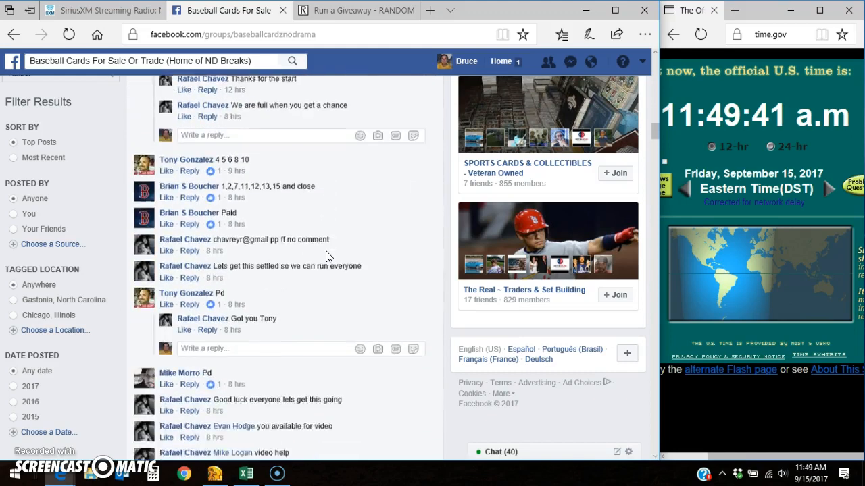
{"action": "scroll", "scroll_direction": "down", "scroll_amount": 3}
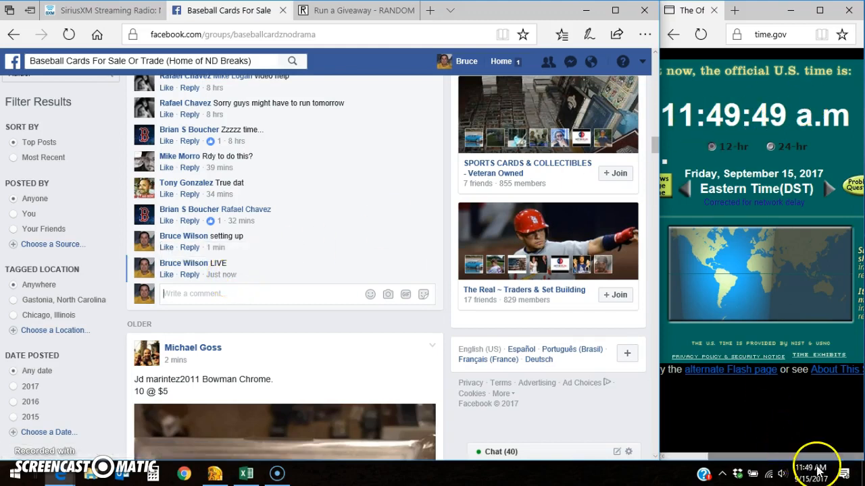
Roll 2d6 on the giveaway page and accept the rolled 9 as the number of rounds.
{"action": "left_click", "coordinate": [357, 11]}
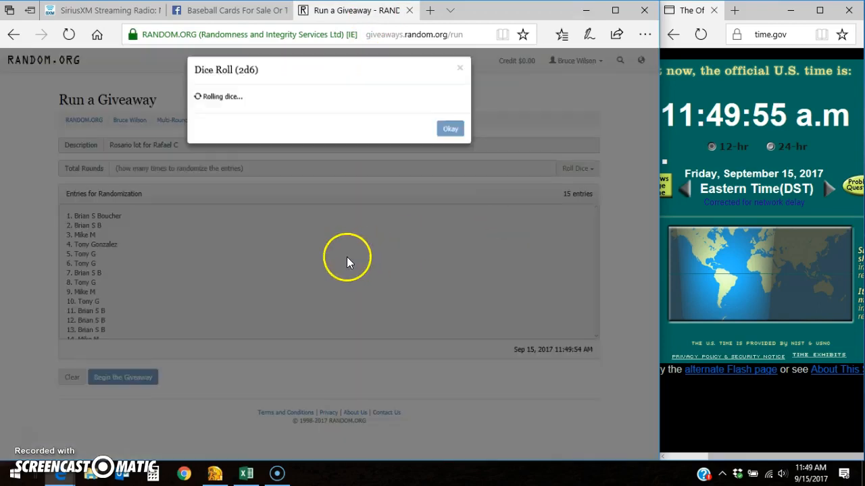
{"action": "left_click", "coordinate": [450, 128]}
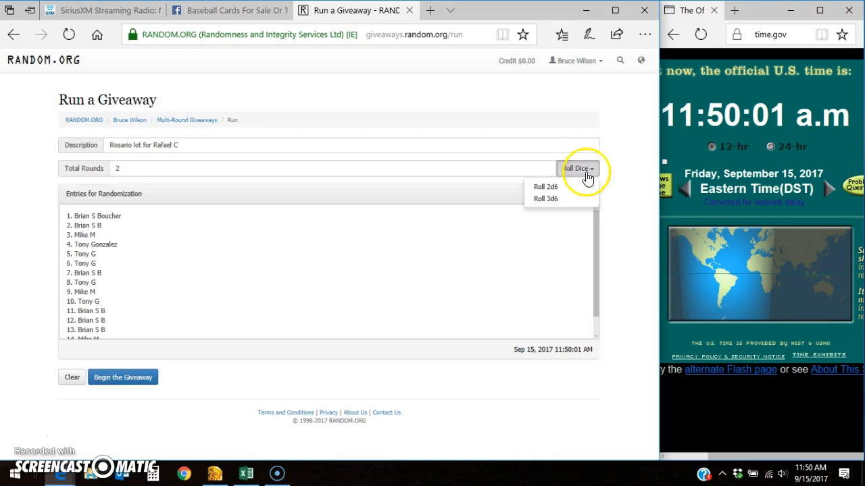
{"action": "left_click", "coordinate": [546, 187]}
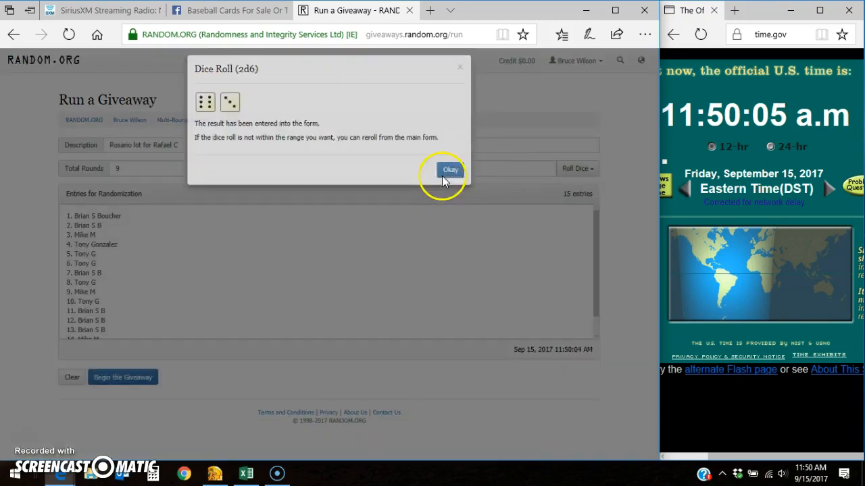
{"action": "left_click", "coordinate": [449, 170]}
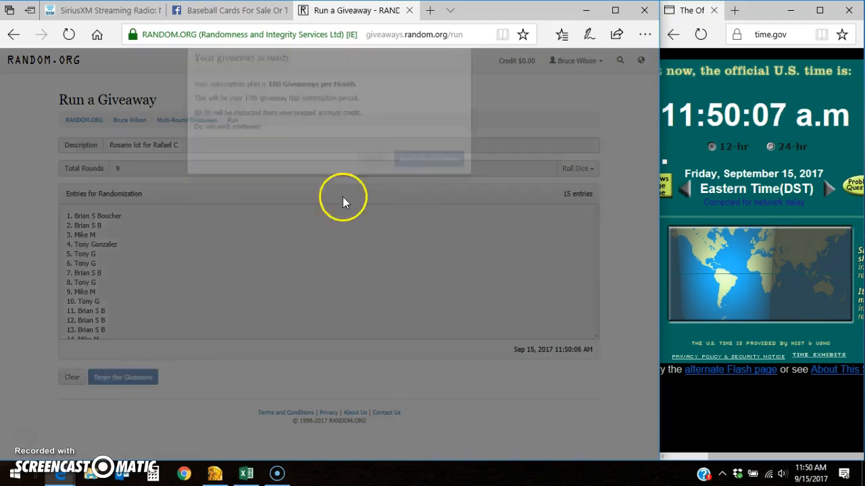
Begin the giveaway and advance it through rounds one to eight of shuffling the 15 entries.
{"action": "left_click", "coordinate": [121, 377]}
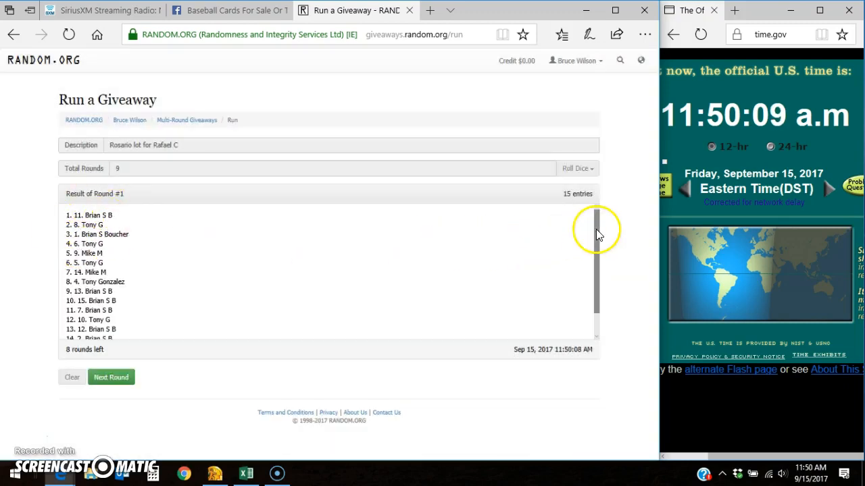
{"action": "left_click", "coordinate": [110, 377]}
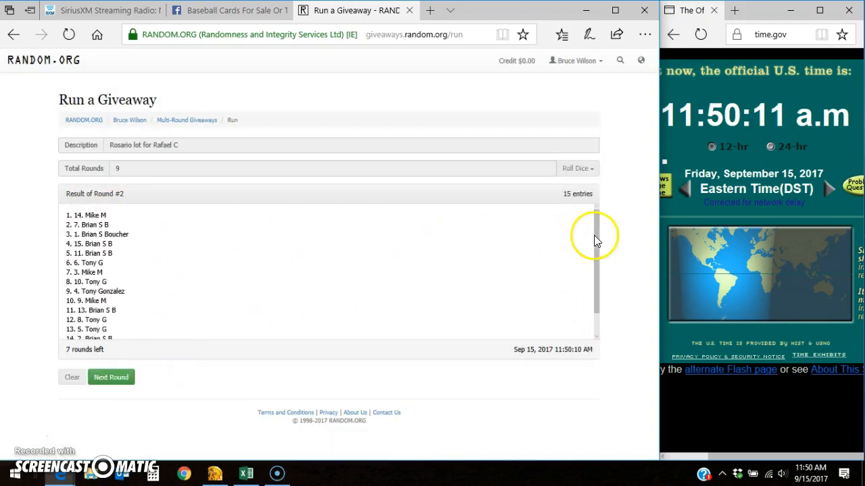
{"action": "left_click", "coordinate": [111, 377]}
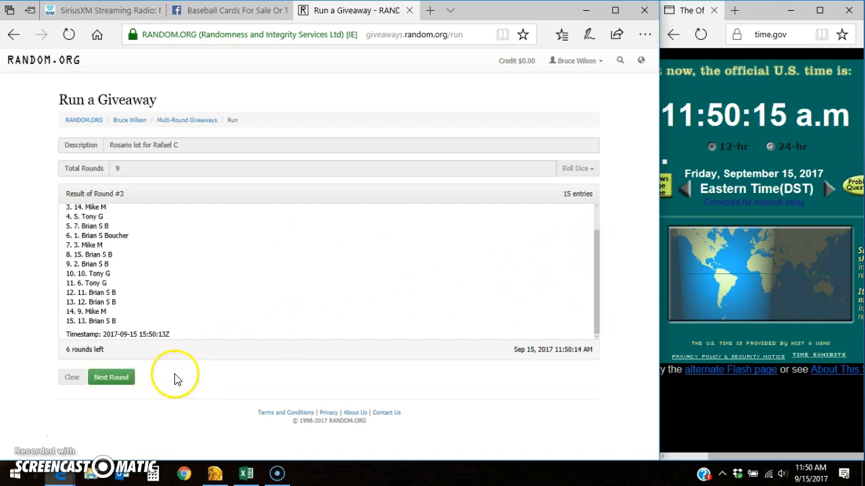
{"action": "left_click", "coordinate": [111, 377]}
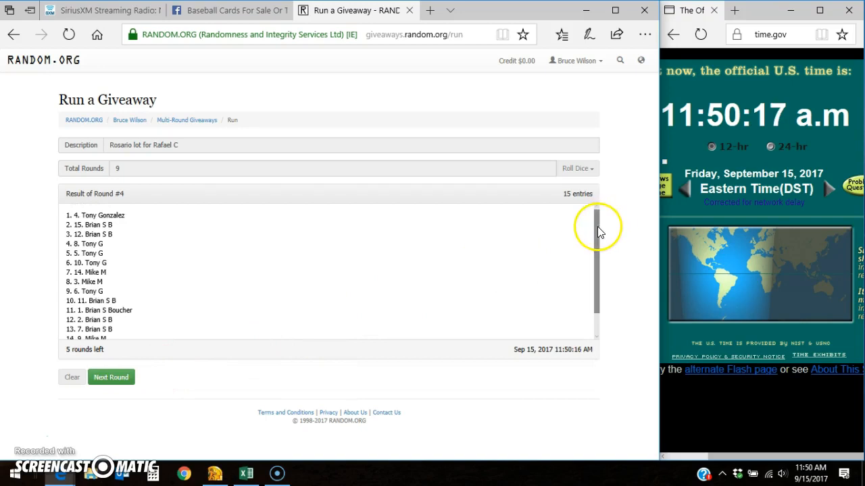
{"action": "left_click", "coordinate": [110, 377]}
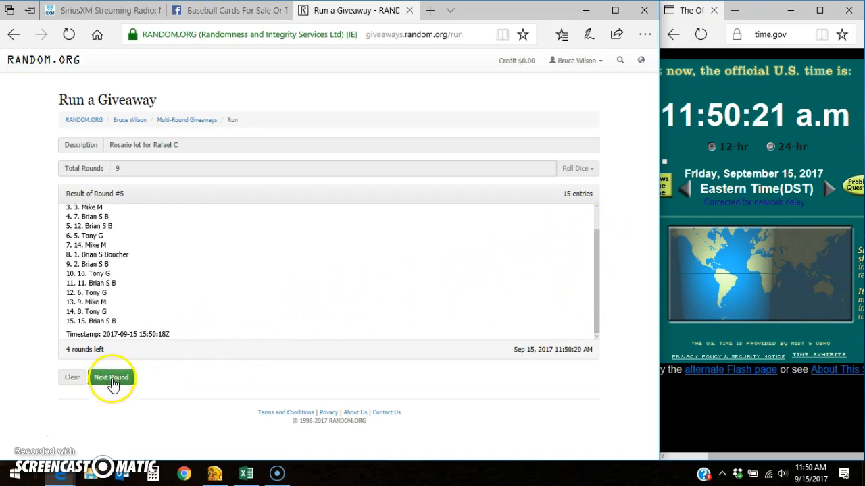
{"action": "left_click", "coordinate": [111, 377]}
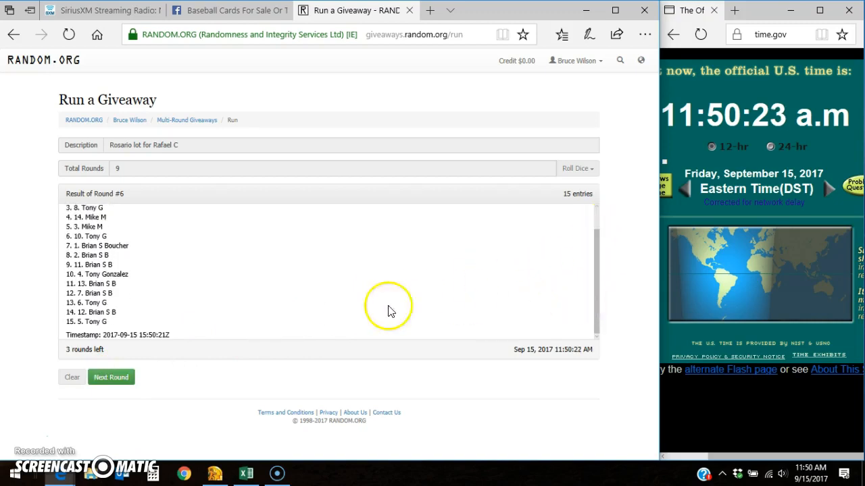
{"action": "left_click", "coordinate": [111, 377]}
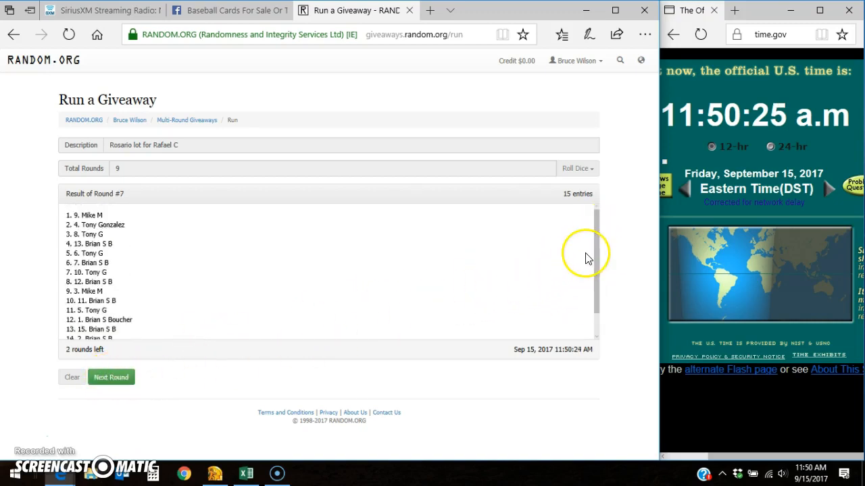
{"action": "left_click", "coordinate": [111, 377]}
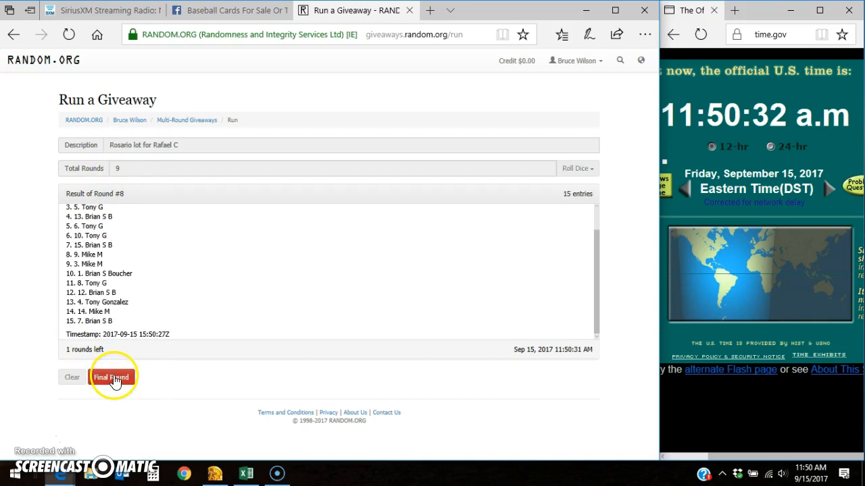
Run the ninth final round, view the verification code, and return to the Facebook post.
{"action": "left_click", "coordinate": [111, 377]}
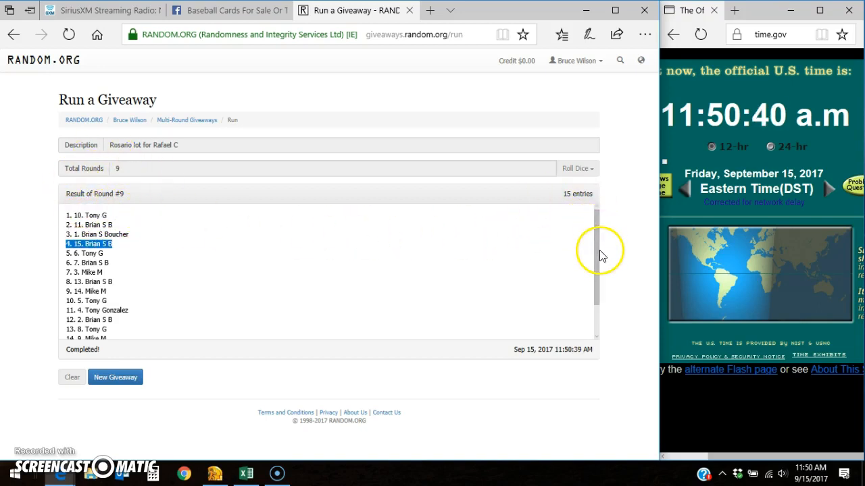
{"action": "scroll", "scroll_direction": "down", "scroll_amount": 3}
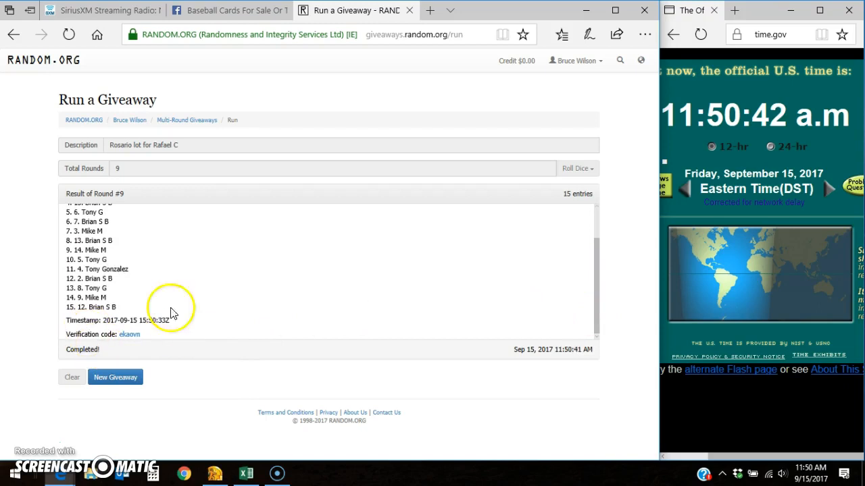
{"action": "left_click", "coordinate": [230, 11]}
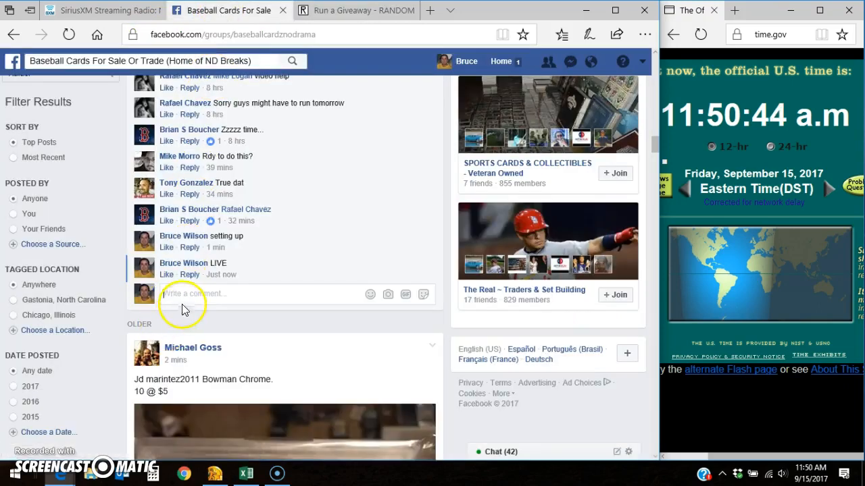
Post a 'DONE' comment in the giveaway thread below the LIVE comment.
{"action": "type", "text": "DONE"}
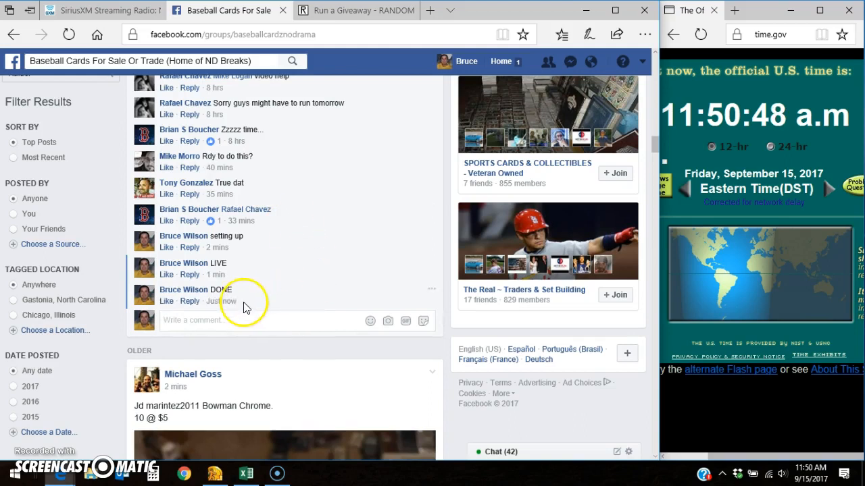
{"action": "mouse_move", "coordinate": [684, 142]}
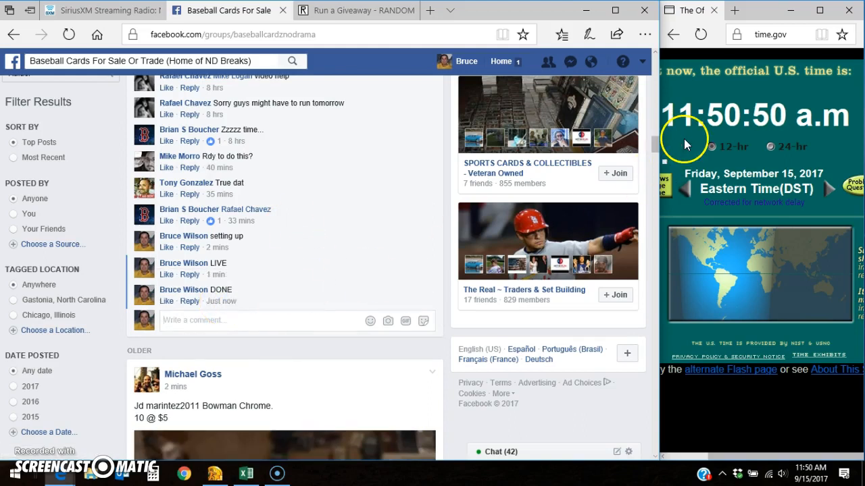